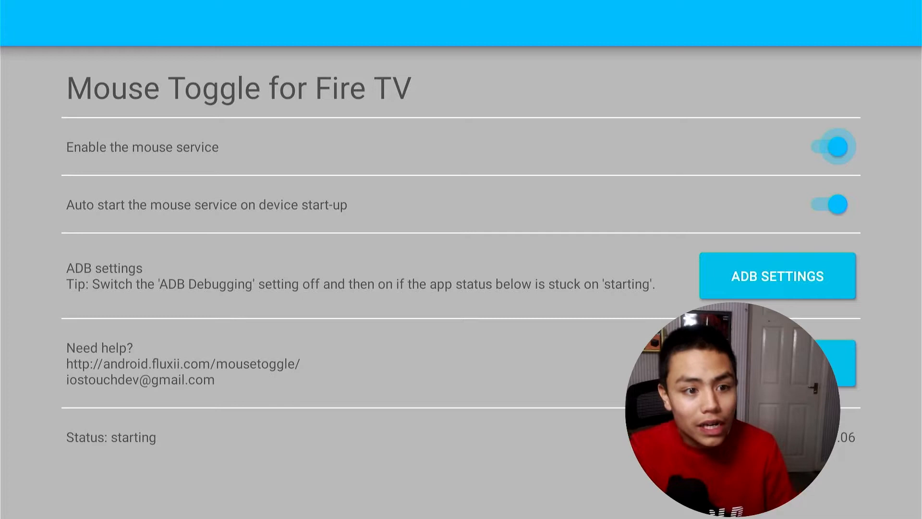
# Switch the mouse service off until it reads Stopped, then enable it again
pyautogui.click(830, 146)
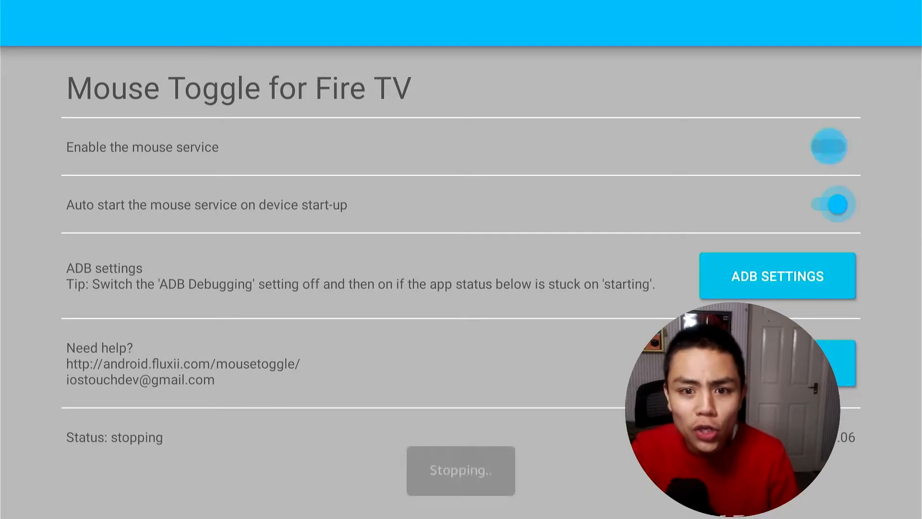
pyautogui.click(827, 146)
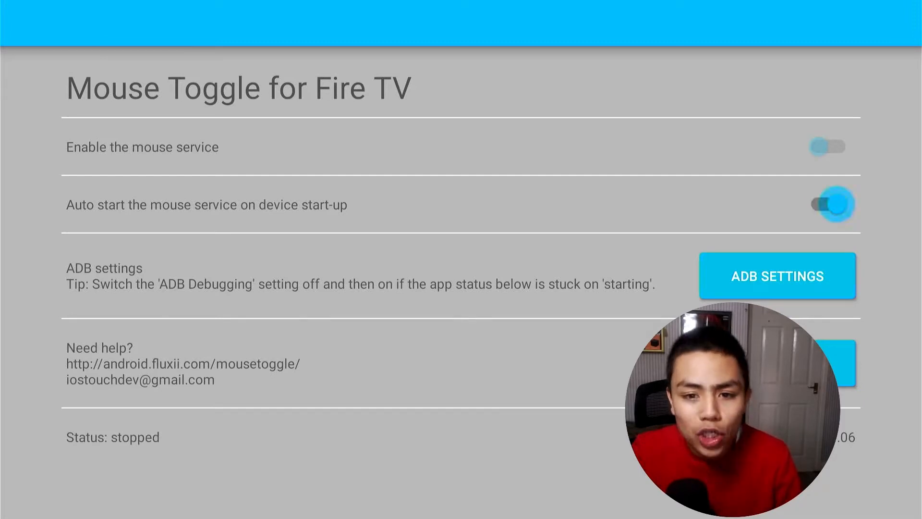
pyautogui.click(827, 146)
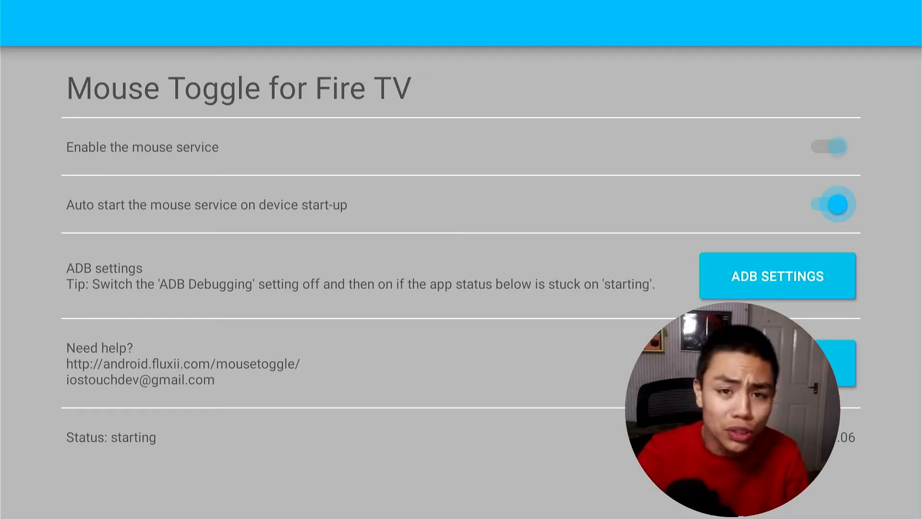
pyautogui.click(829, 145)
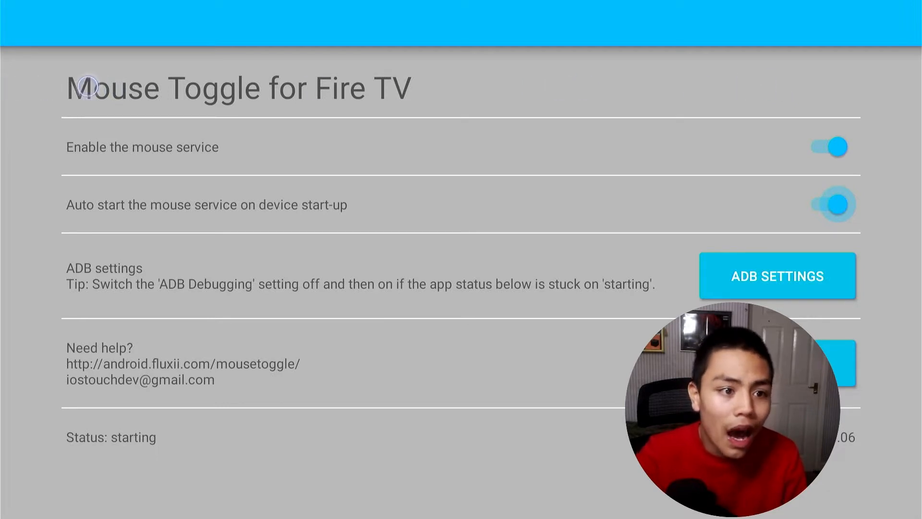
pyautogui.moveTo(435, 87)
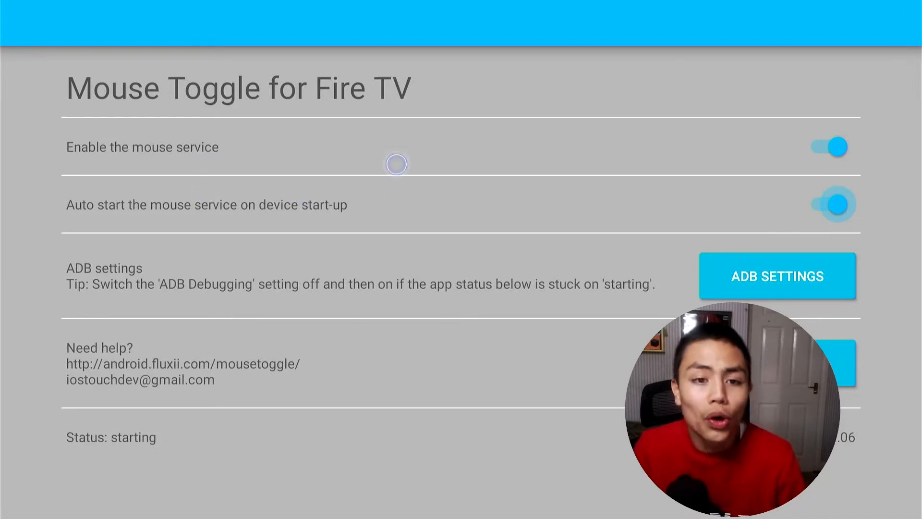
pyautogui.moveTo(519, 163)
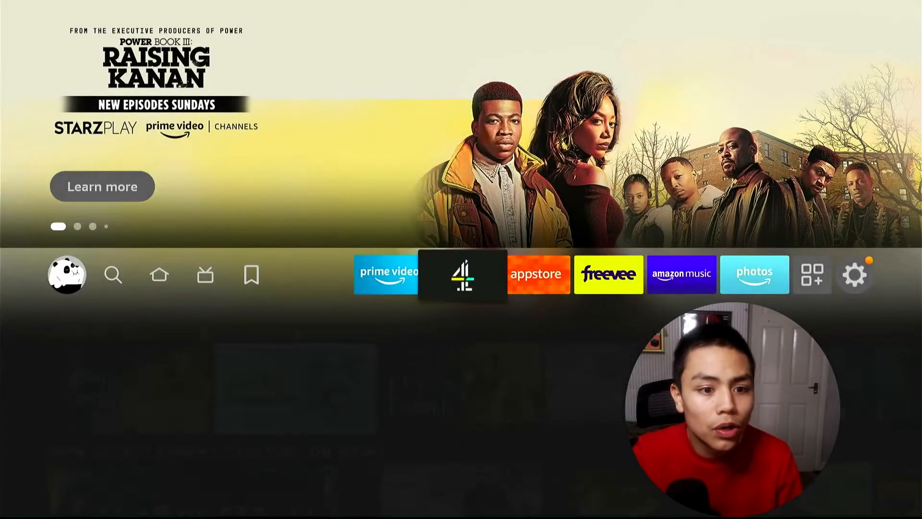
# In My Fire TV > Developer Options, toggle ADB Debugging off and back on
pyautogui.click(852, 274)
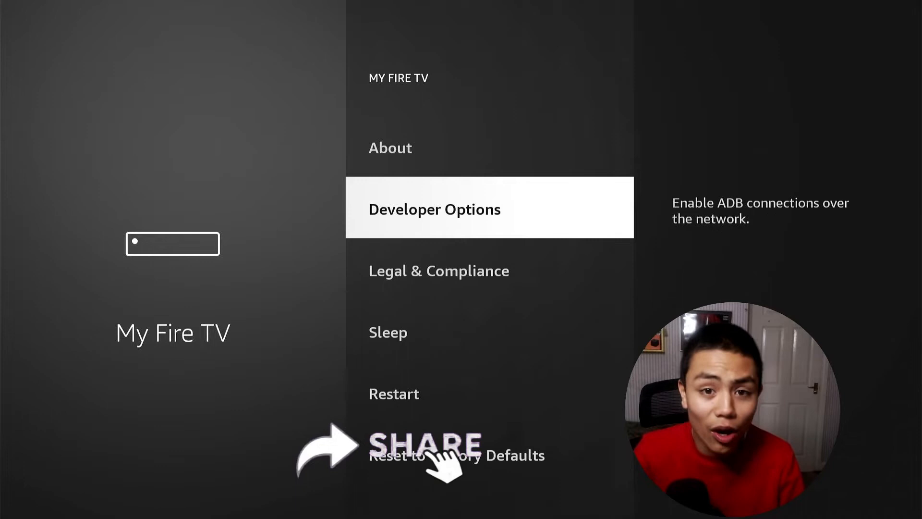
pyautogui.click(434, 208)
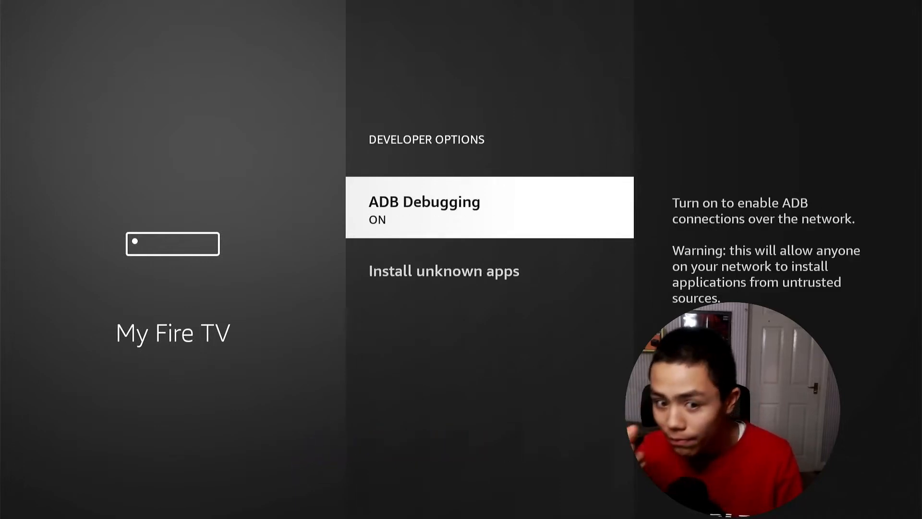
pyautogui.click(487, 207)
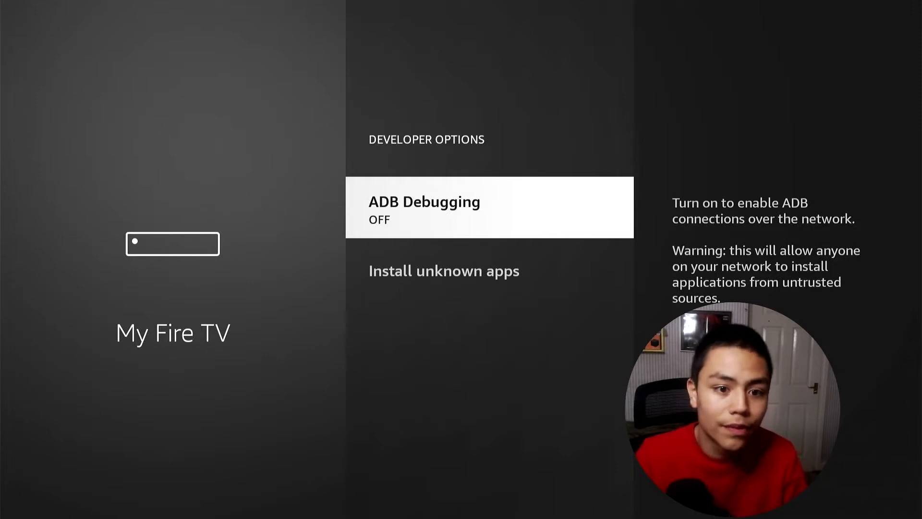
pyautogui.click(488, 207)
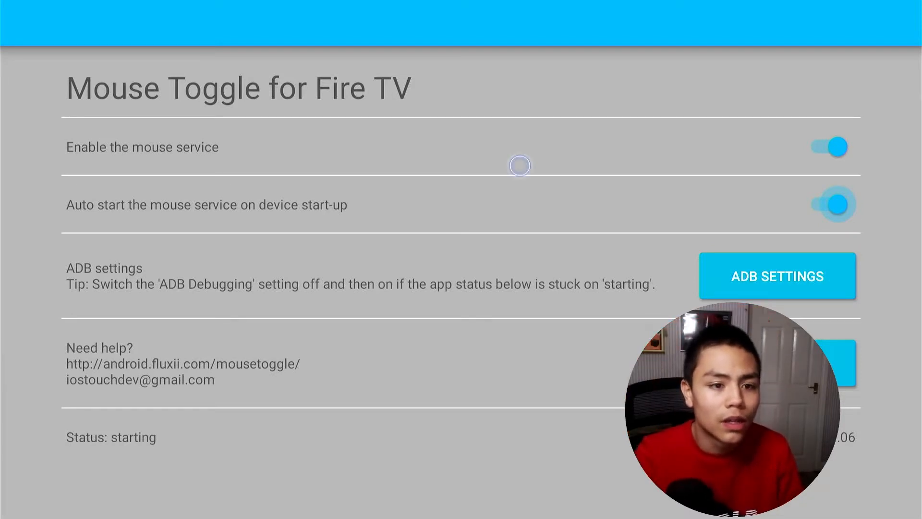
pyautogui.moveTo(202, 165)
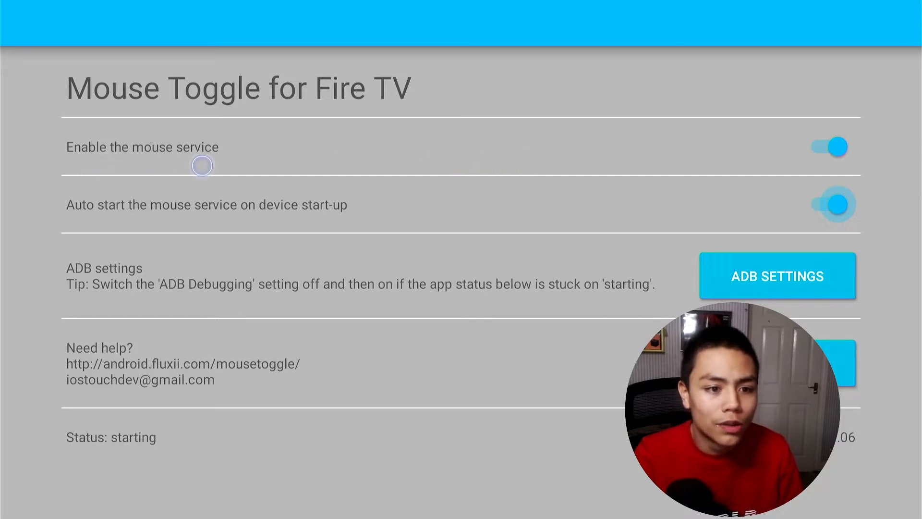
pyautogui.moveTo(34, 165)
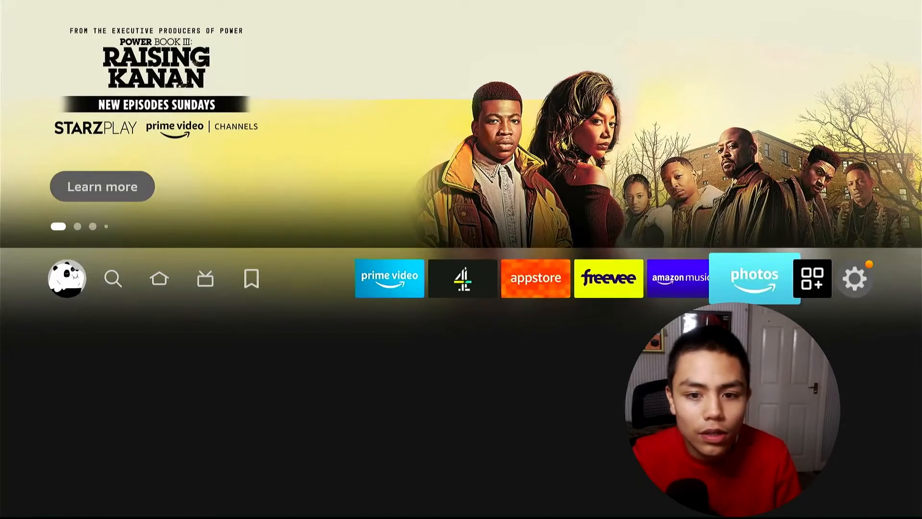
# Reach Manage Installed Applications via Settings > Applications
pyautogui.click(853, 279)
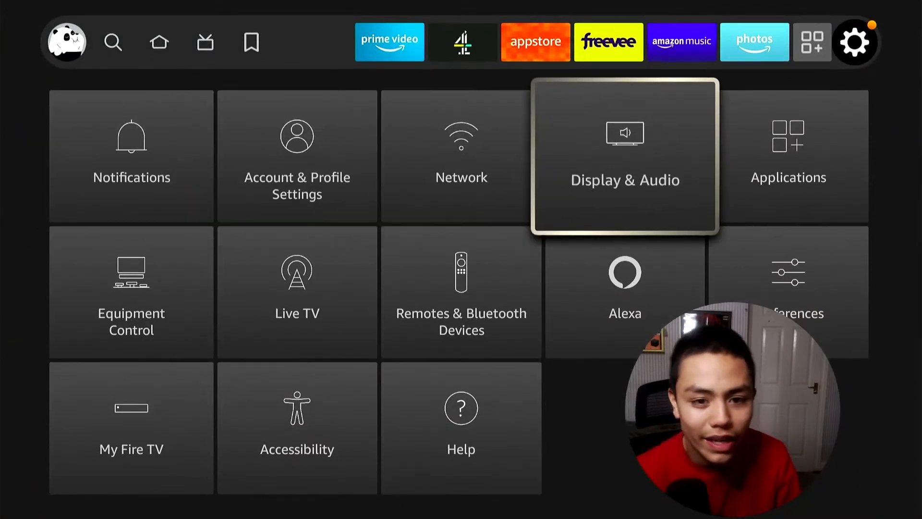
pyautogui.click(788, 156)
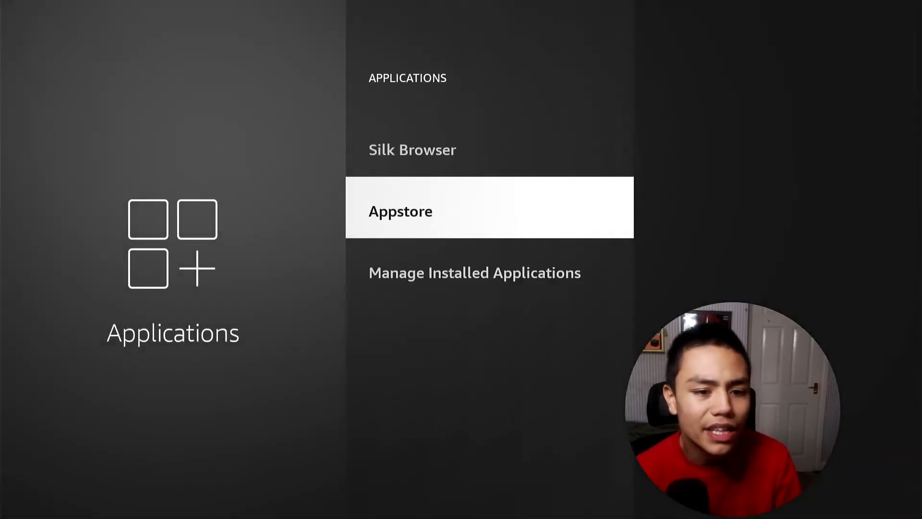
pyautogui.click(475, 272)
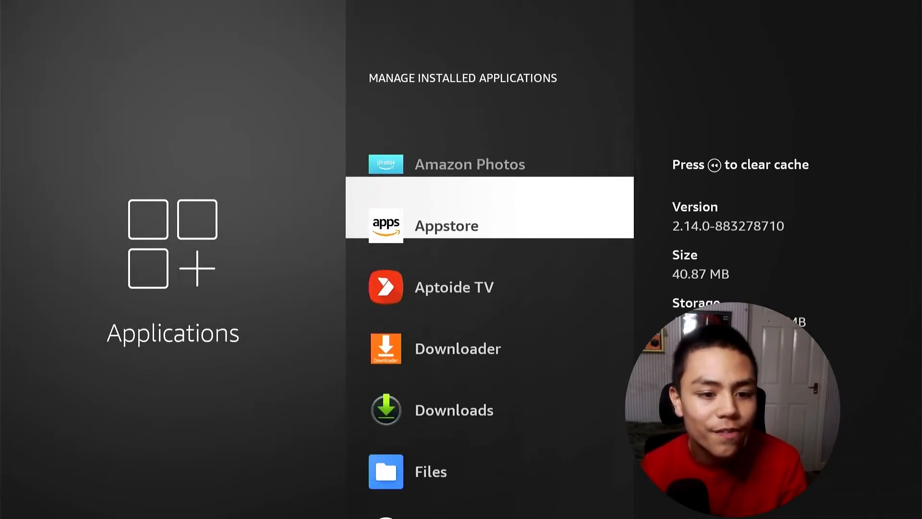
# Select Mouse Toggle, clear its cache and confirm the prompt
pyautogui.scroll(-3)
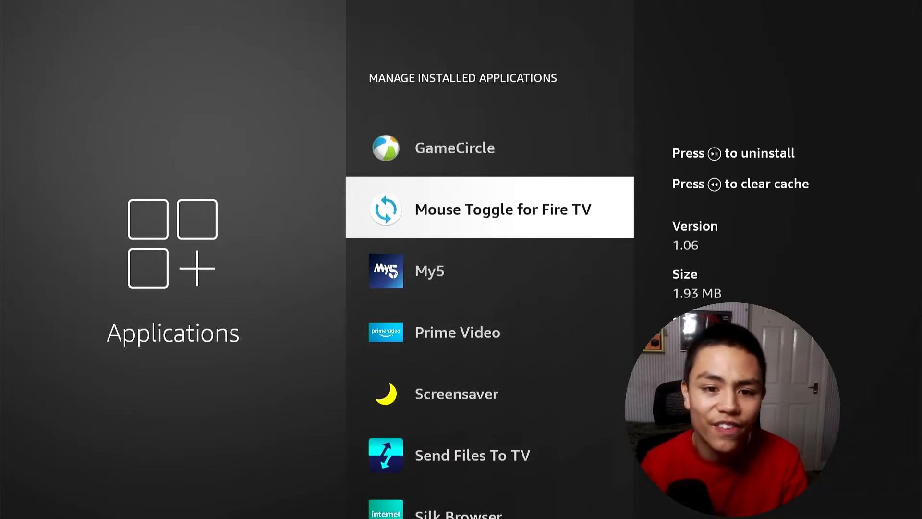
pyautogui.click(488, 208)
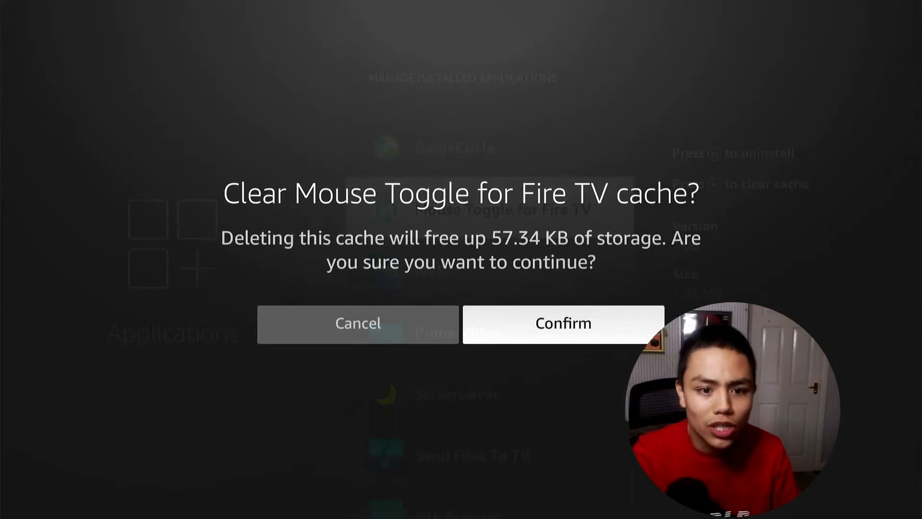
pyautogui.click(562, 322)
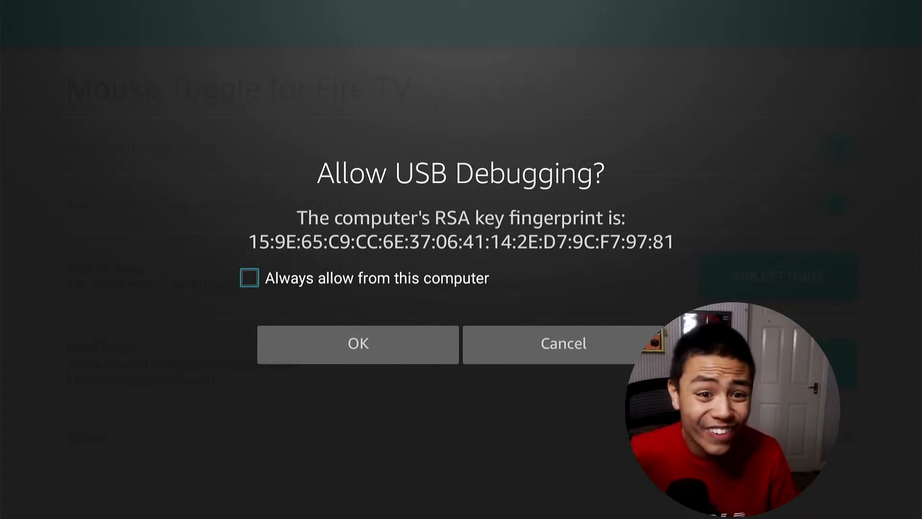
# Tick 'Always allow from this computer' and accept the USB debugging request with OK
pyautogui.click(357, 344)
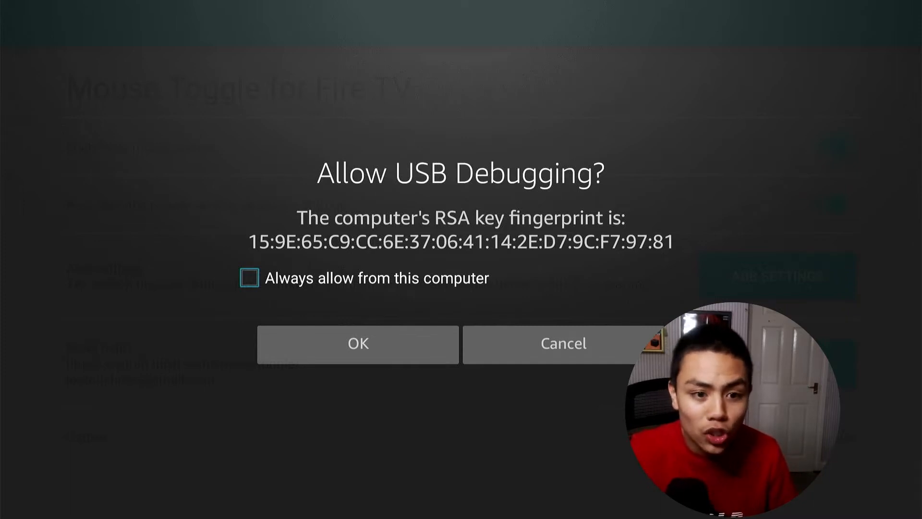
pyautogui.click(248, 278)
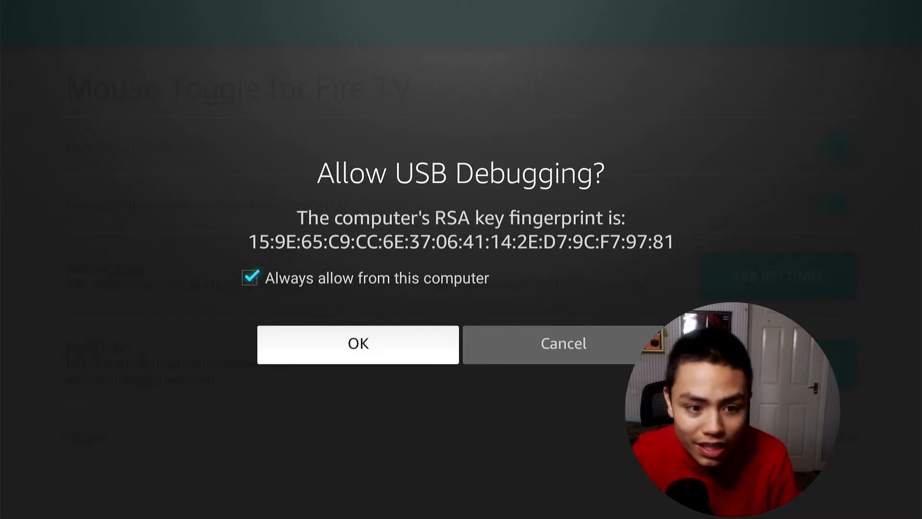
pyautogui.click(357, 344)
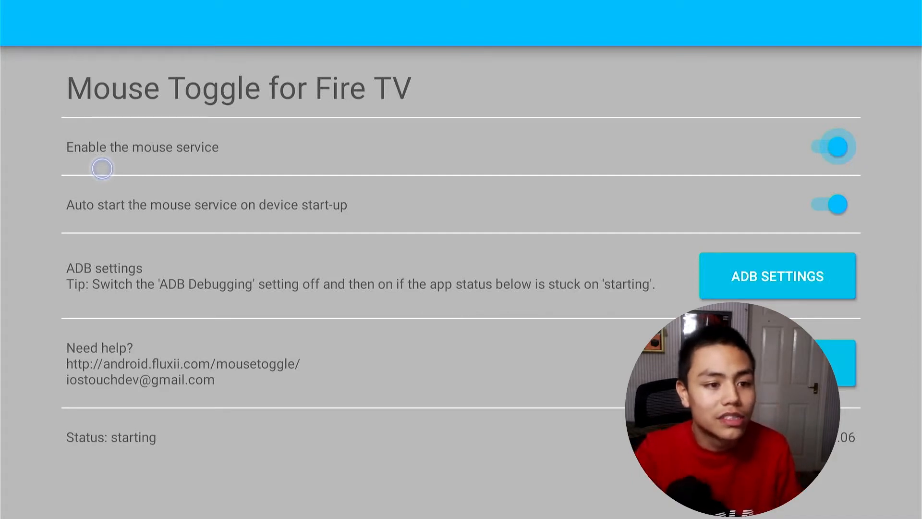
pyautogui.moveTo(441, 169)
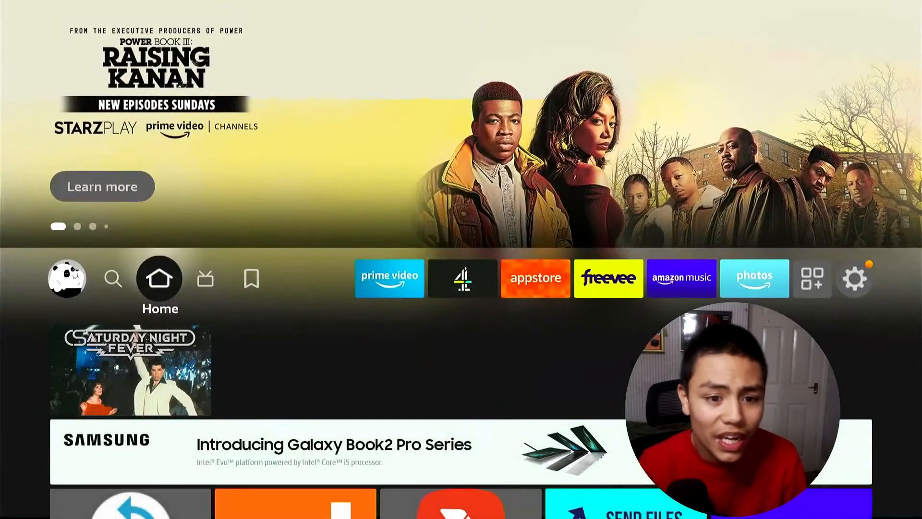
# From the Fire TV home screen, bring up the Your Apps & Channels list
pyautogui.click(755, 278)
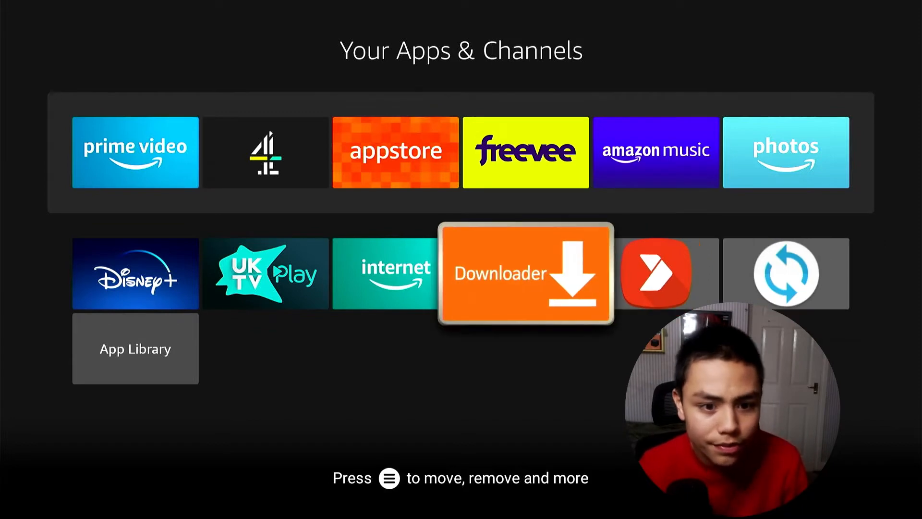
# Launch Downloader from the installed apps grid
pyautogui.click(525, 273)
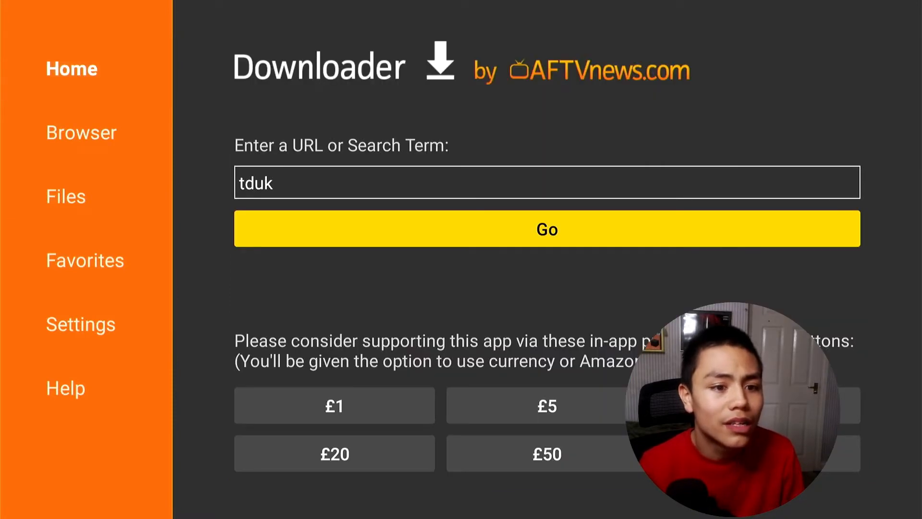
# Enter techdoctoruk.com on the on-screen keyboard and load it with Go
pyautogui.click(546, 182)
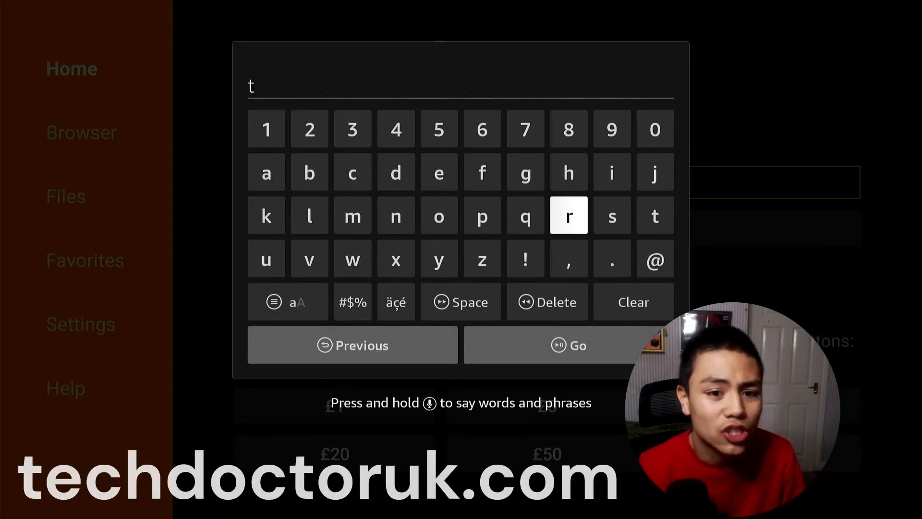
pyautogui.click(438, 172)
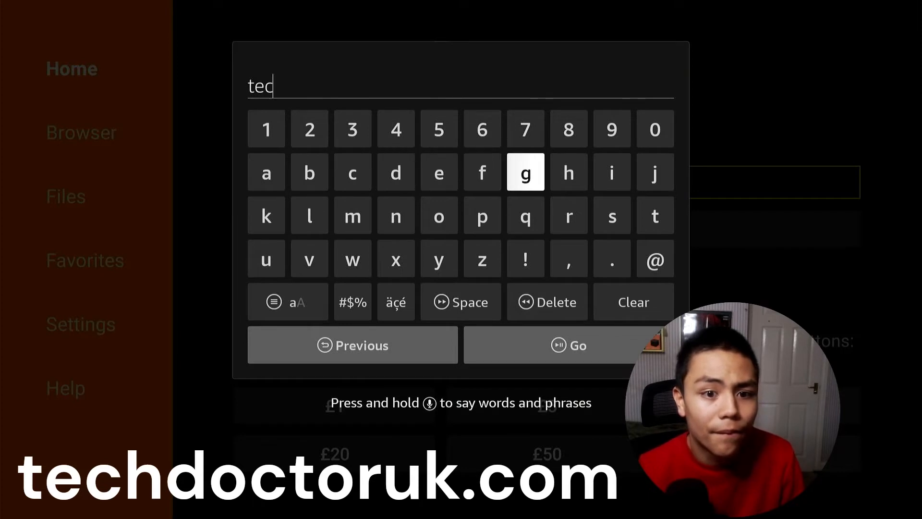
pyautogui.click(394, 172)
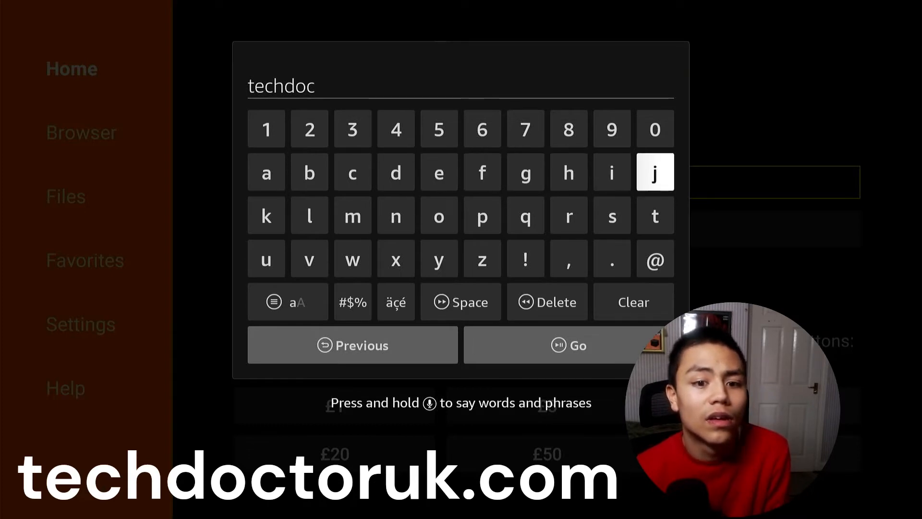
pyautogui.click(395, 215)
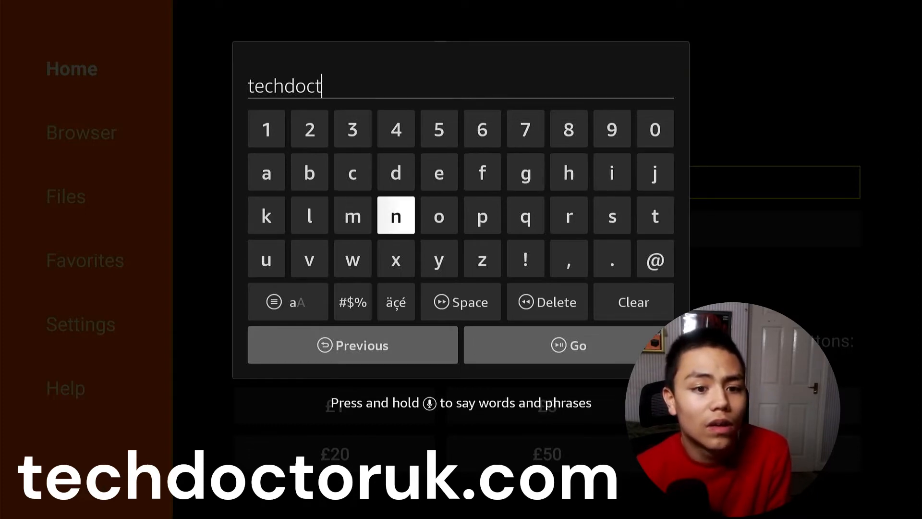
pyautogui.click(438, 215)
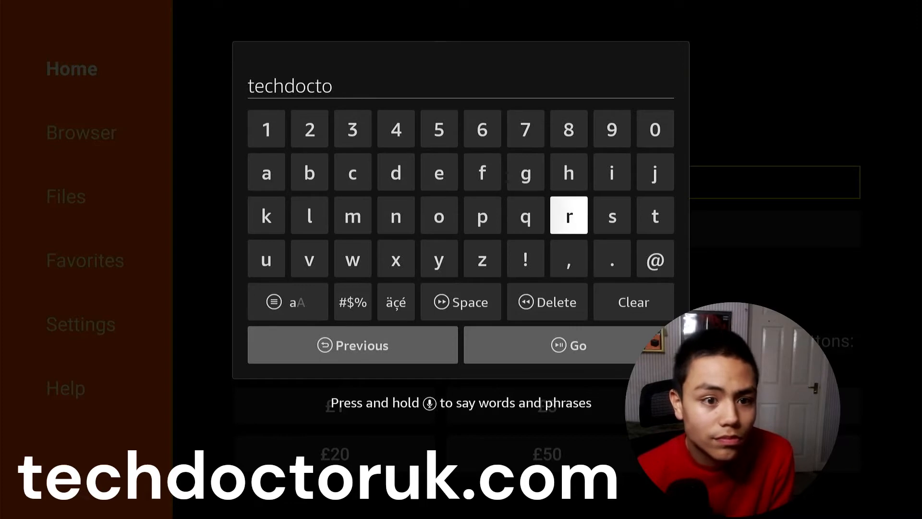
pyautogui.click(569, 215)
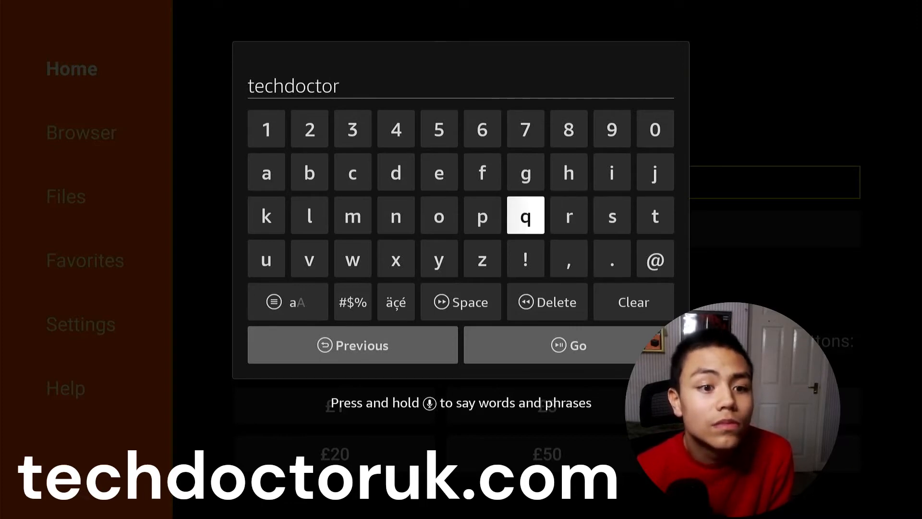
pyautogui.click(308, 214)
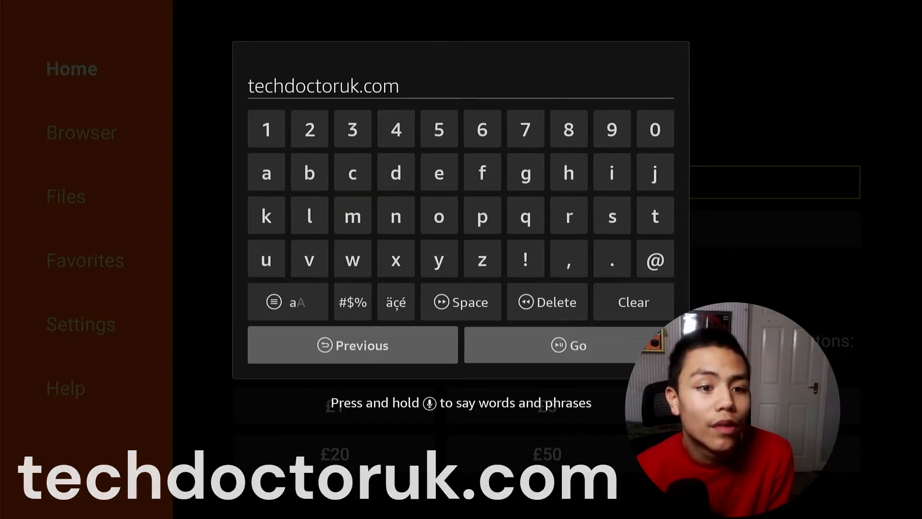
pyautogui.click(569, 345)
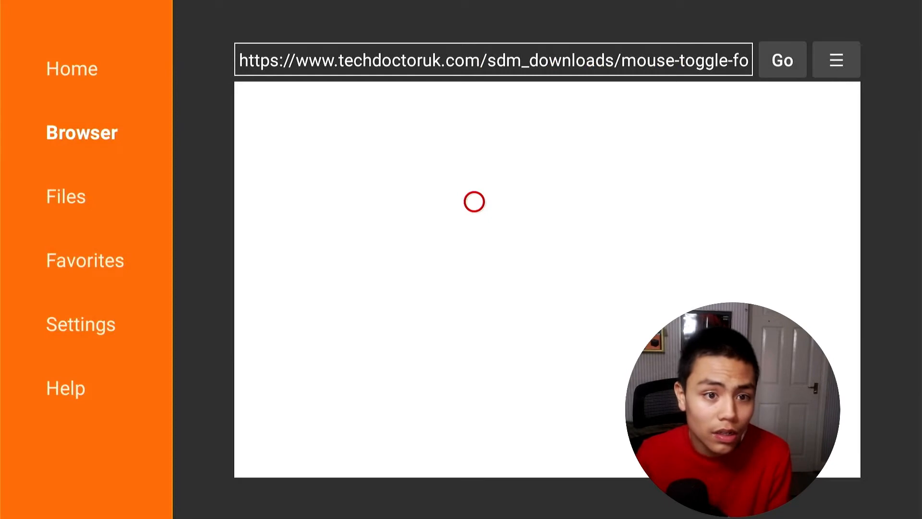
# Return to Downloader's Home and load techdoctoruk.com in the browser
pyautogui.click(781, 60)
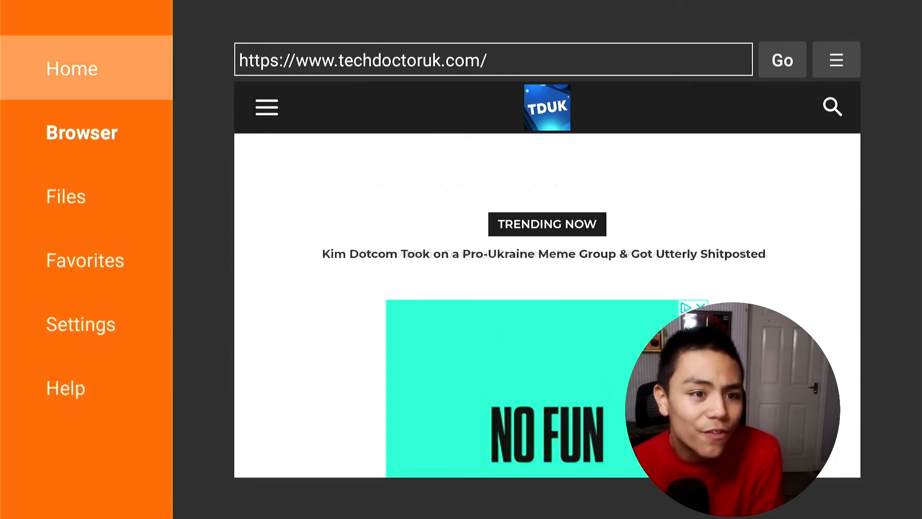
pyautogui.click(72, 68)
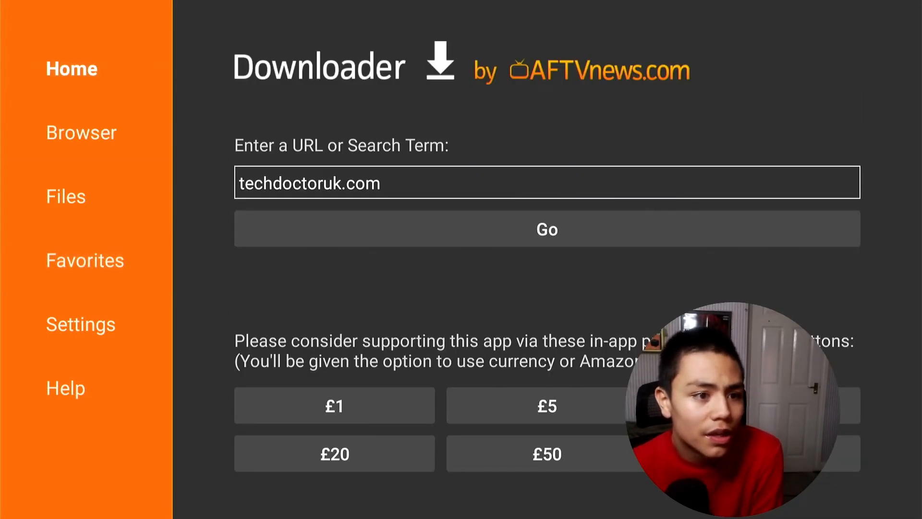
pyautogui.click(546, 228)
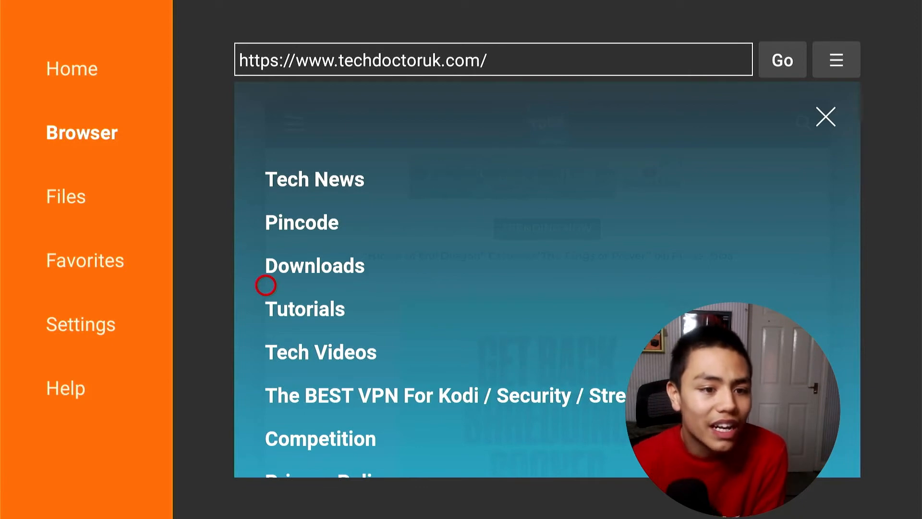
# Choose Downloads in the site menu and scroll to FireStick Tools / Utilities with Mouse Toggle 1.06
pyautogui.click(304, 308)
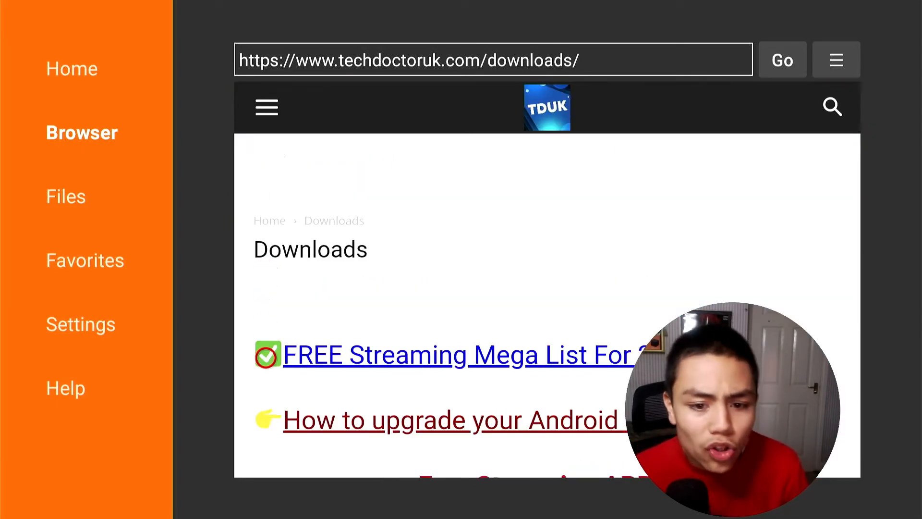
pyautogui.scroll(-3)
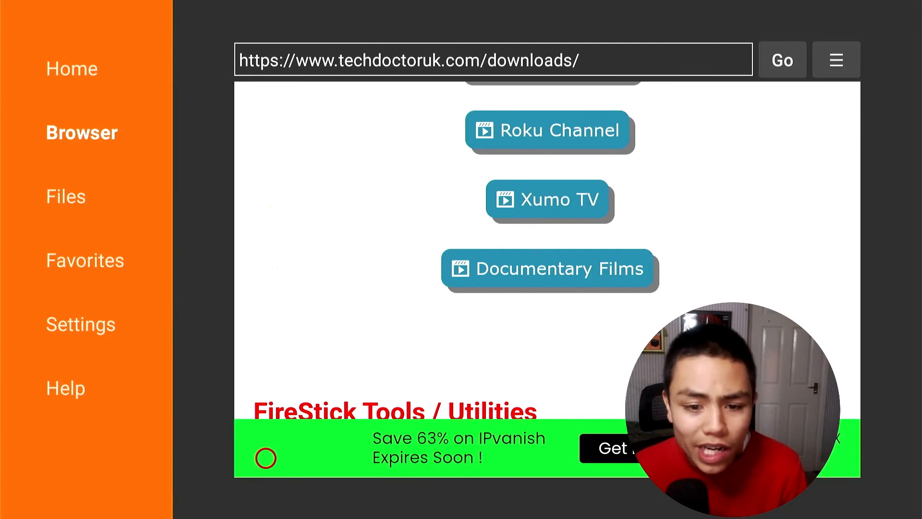
pyautogui.scroll(-3)
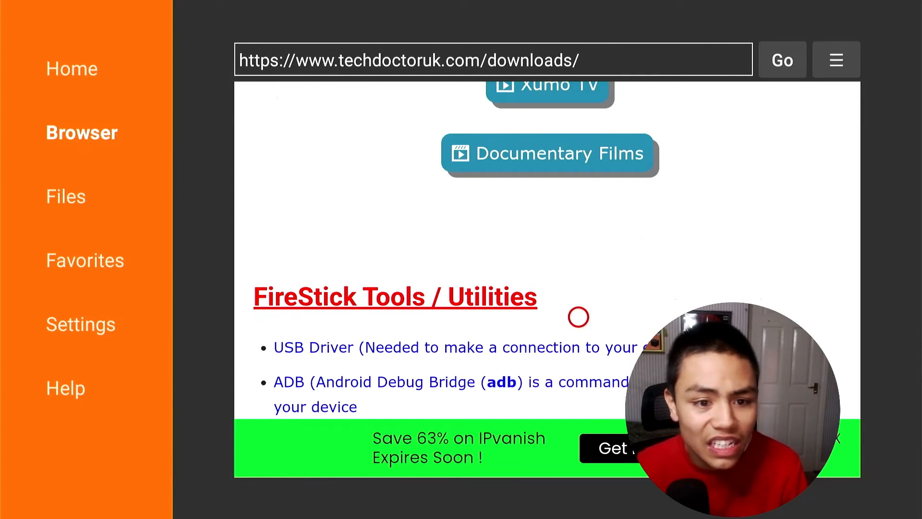
pyautogui.scroll(-3)
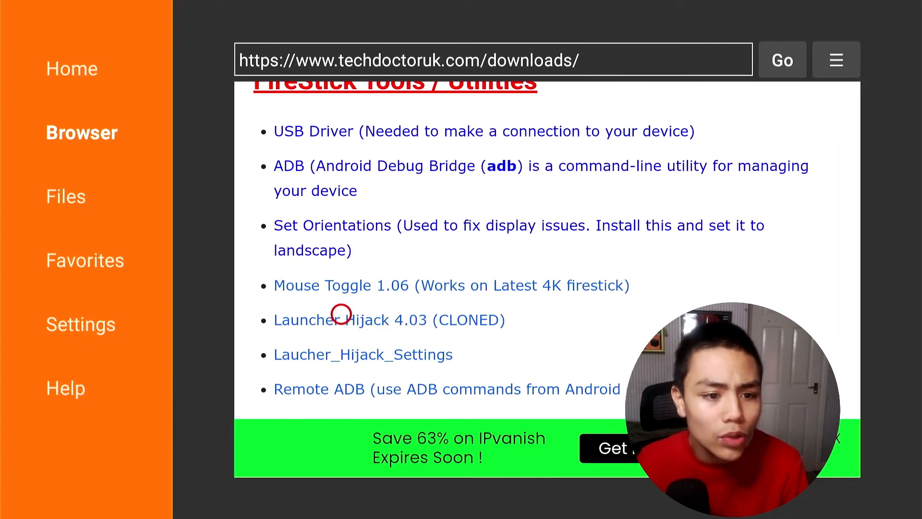
pyautogui.moveTo(612, 321)
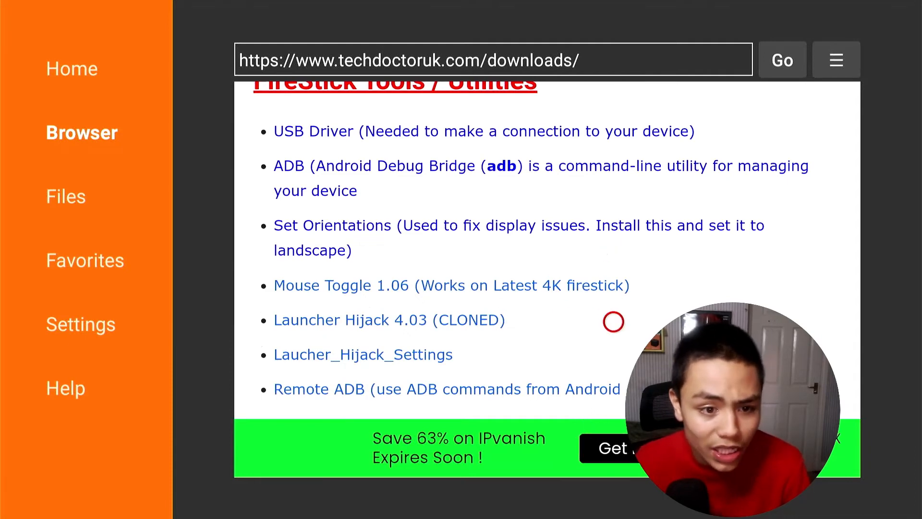
pyautogui.moveTo(373, 305)
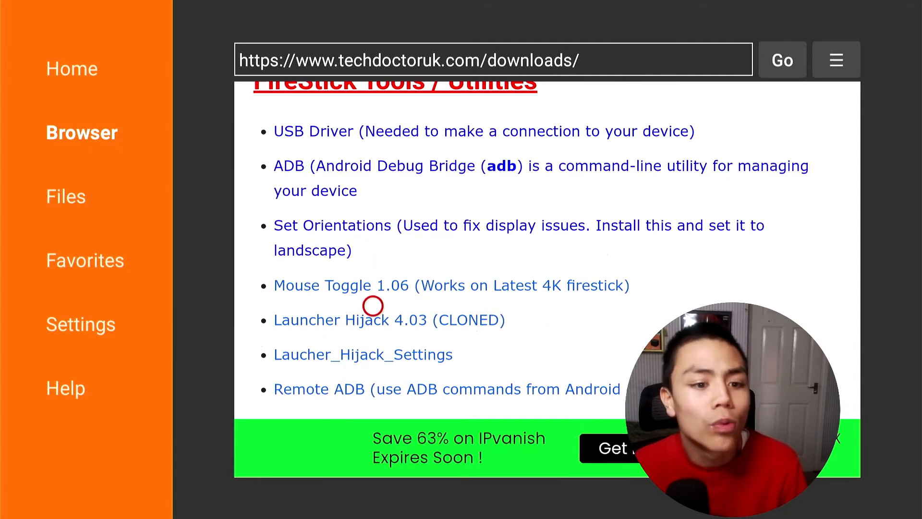
pyautogui.moveTo(372, 274)
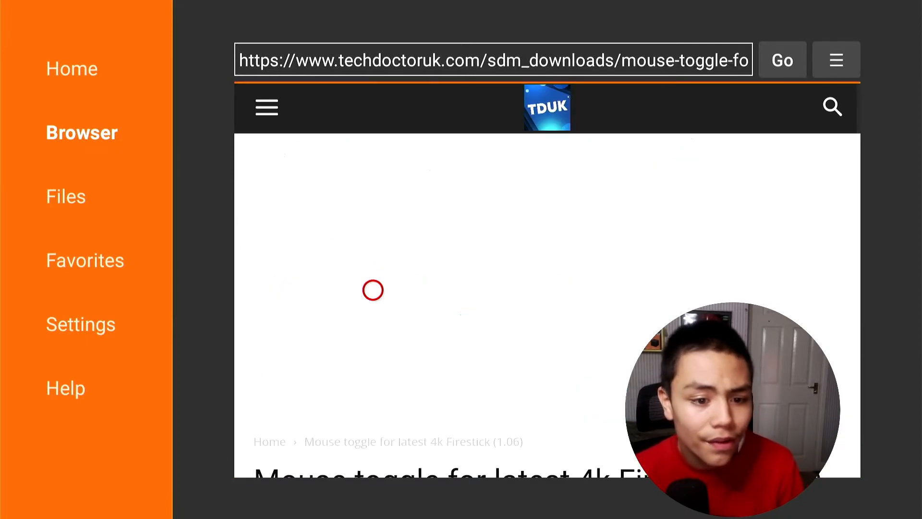
# Scroll down the Mouse Toggle 1.06 download page
pyautogui.scroll(-3)
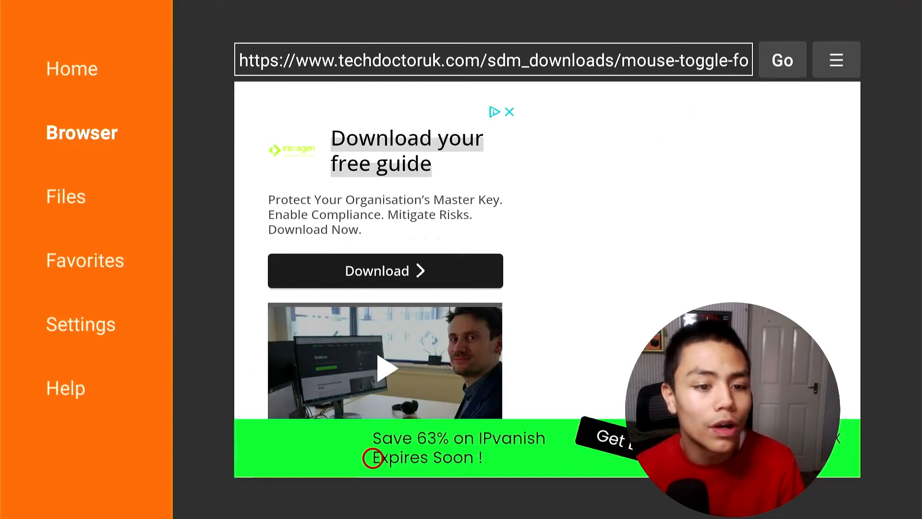
pyautogui.scroll(-3)
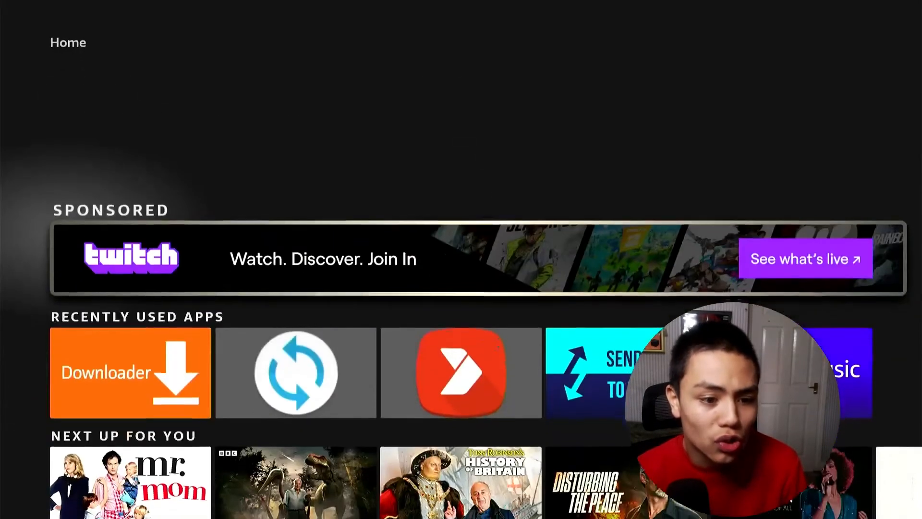
# Tick 'Always allow from this computer' and confirm OK in the Allow USB Debugging dialog
pyautogui.hscroll(3)
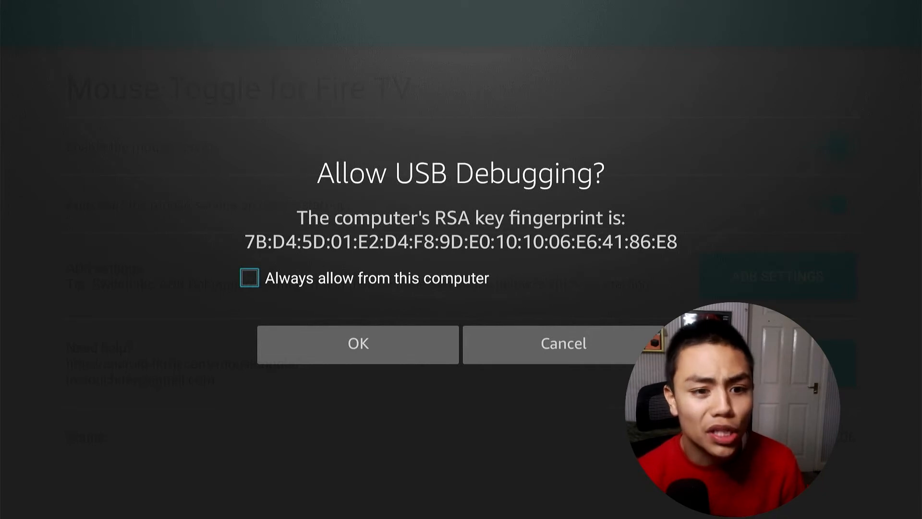
pyautogui.click(248, 276)
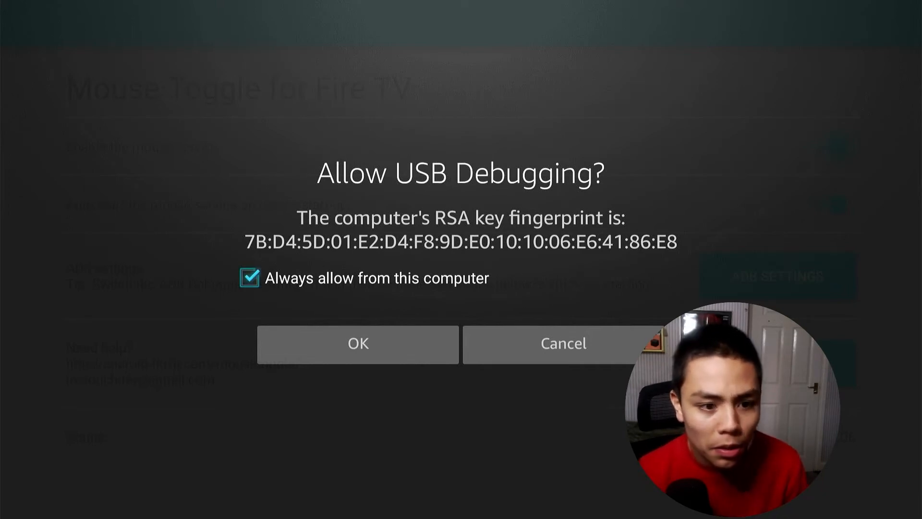
pyautogui.click(357, 344)
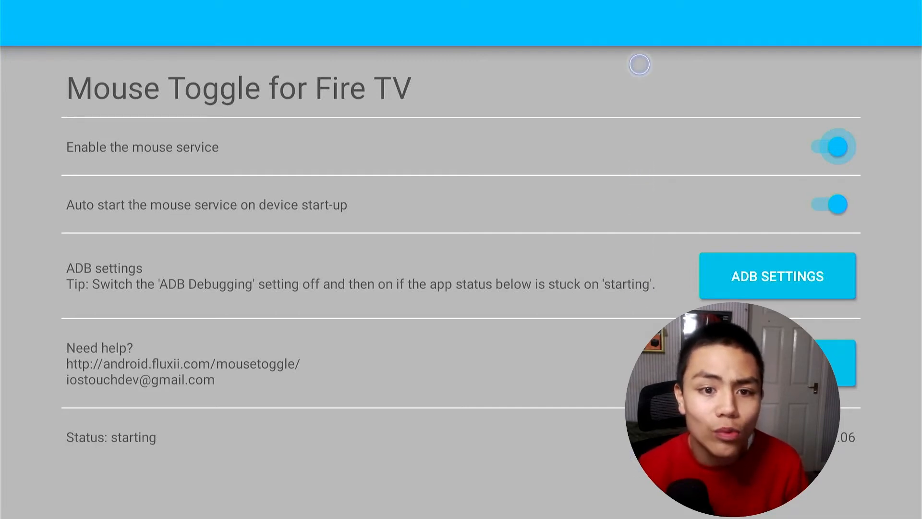
pyautogui.moveTo(43, 63)
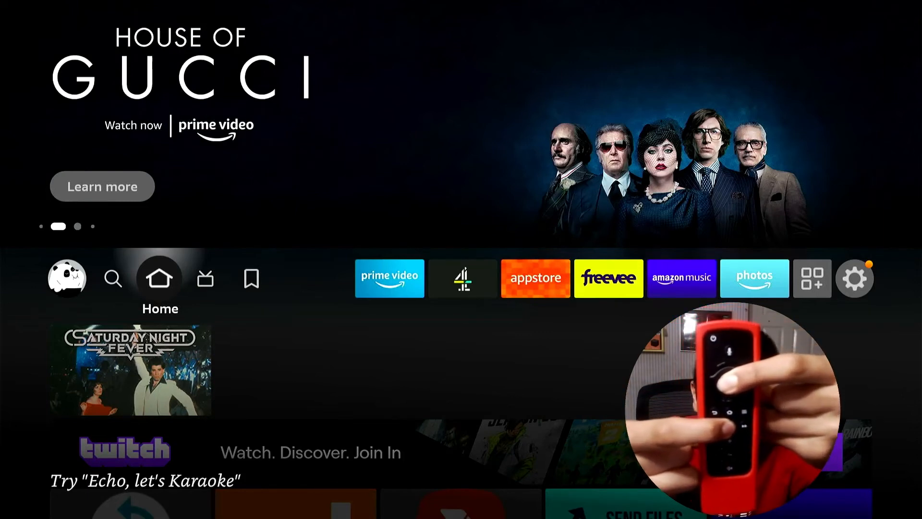
# Move along the top row and enter the gear Settings grid
pyautogui.press('power')
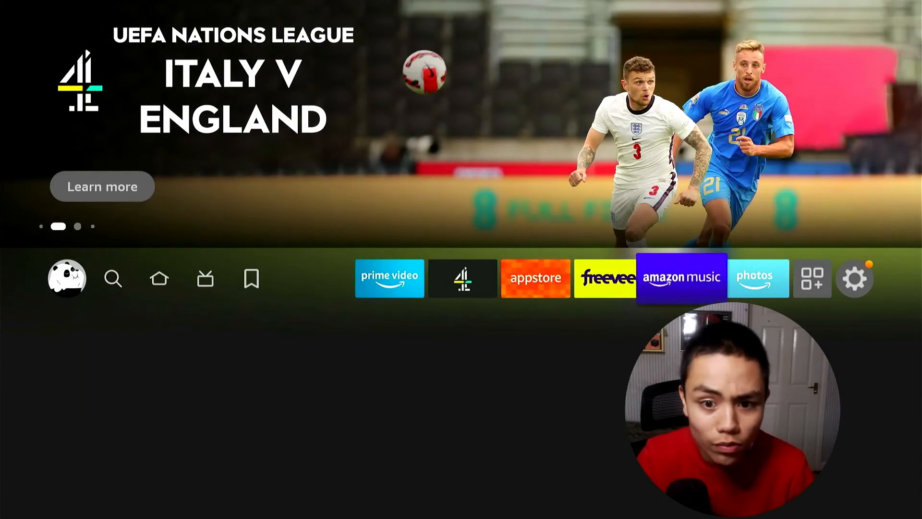
pyautogui.click(855, 278)
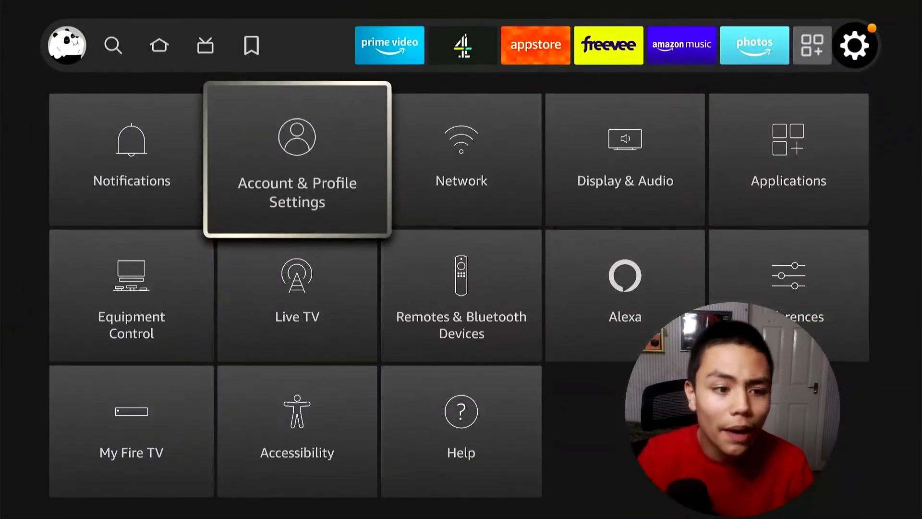
# Reach Mouse Toggle for Fire TV under Applications > Manage Installed Applications
pyautogui.click(786, 159)
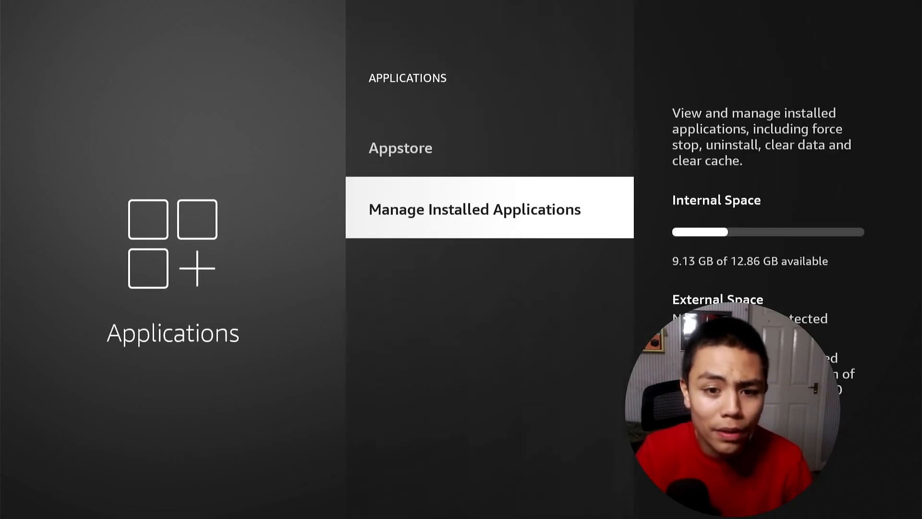
pyautogui.click(474, 209)
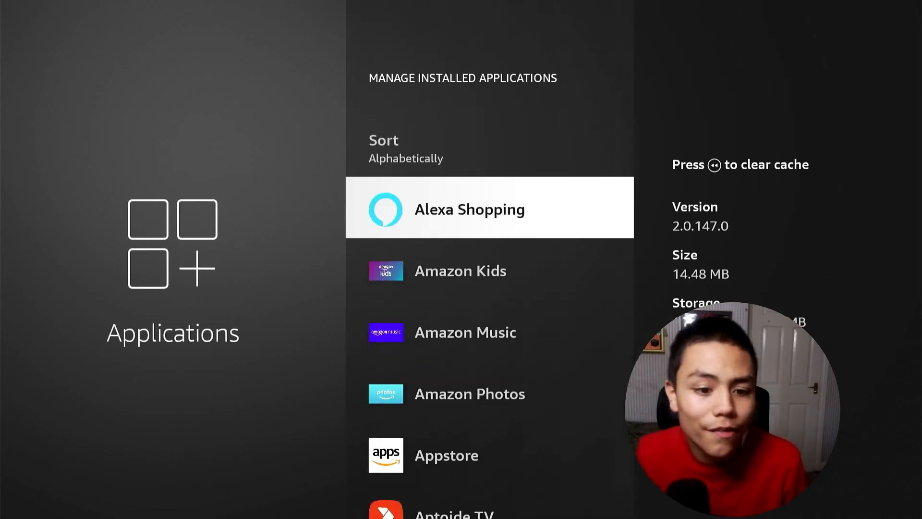
pyautogui.scroll(-3)
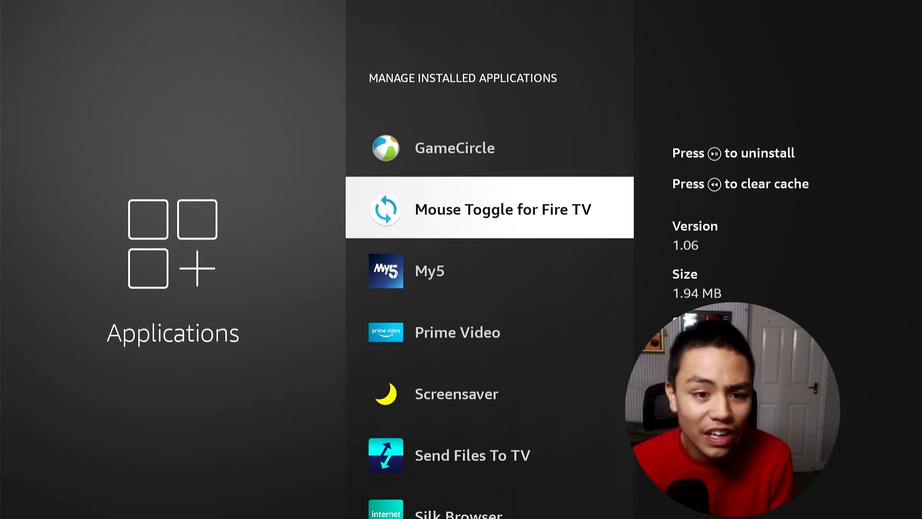
pyautogui.click(489, 208)
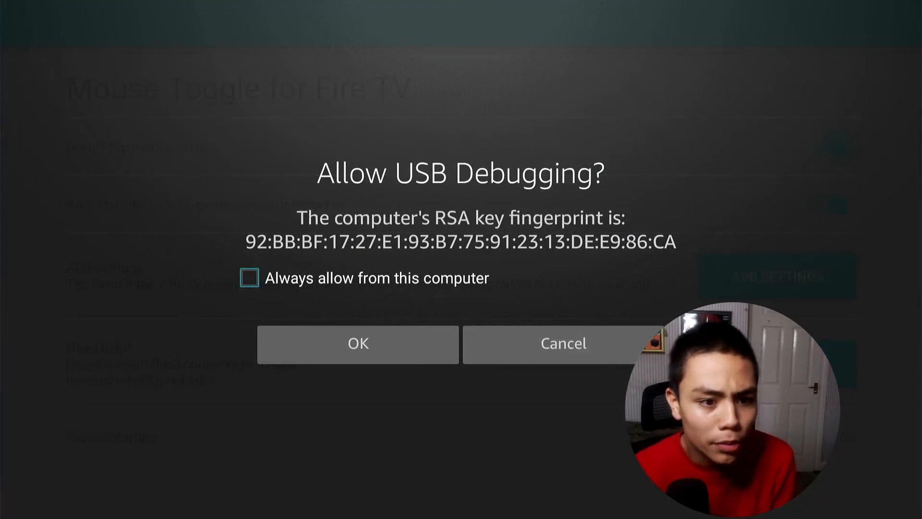
# Tick 'Always allow from this computer' and confirm the USB debugging prompt with OK
pyautogui.click(248, 277)
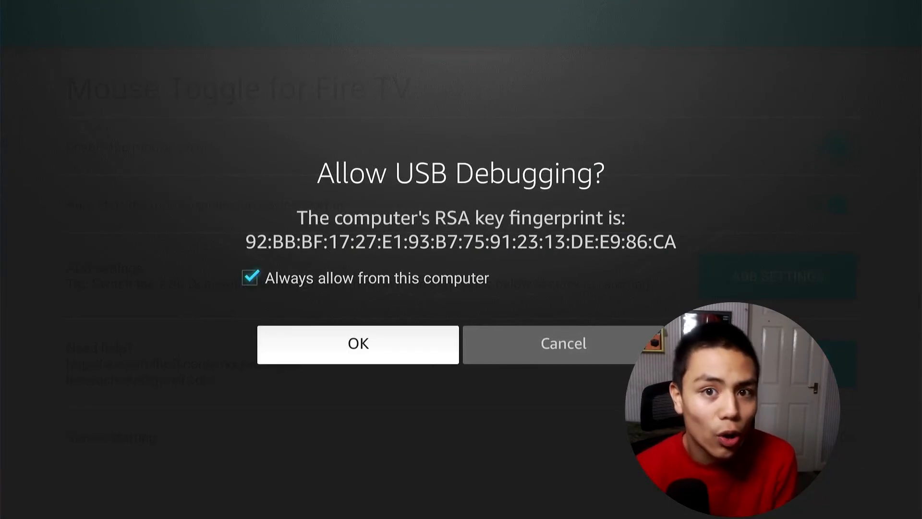
pyautogui.click(357, 344)
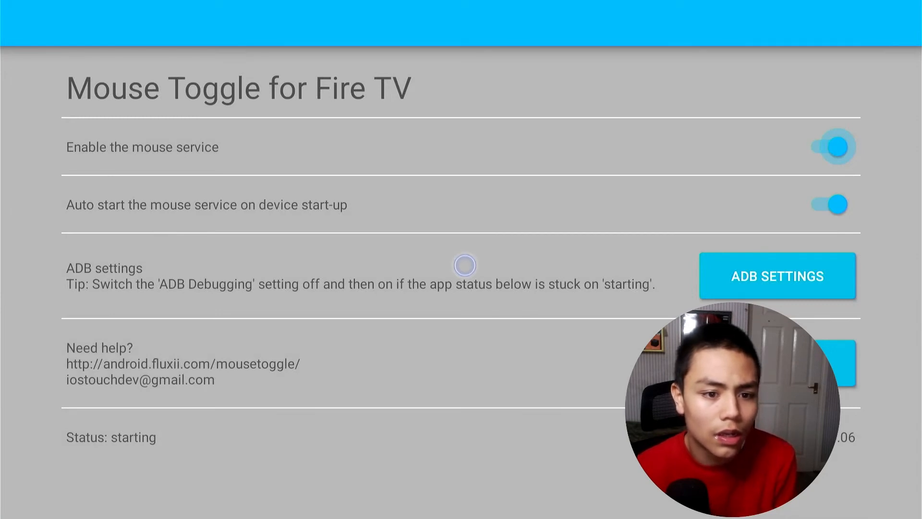
pyautogui.moveTo(538, 265)
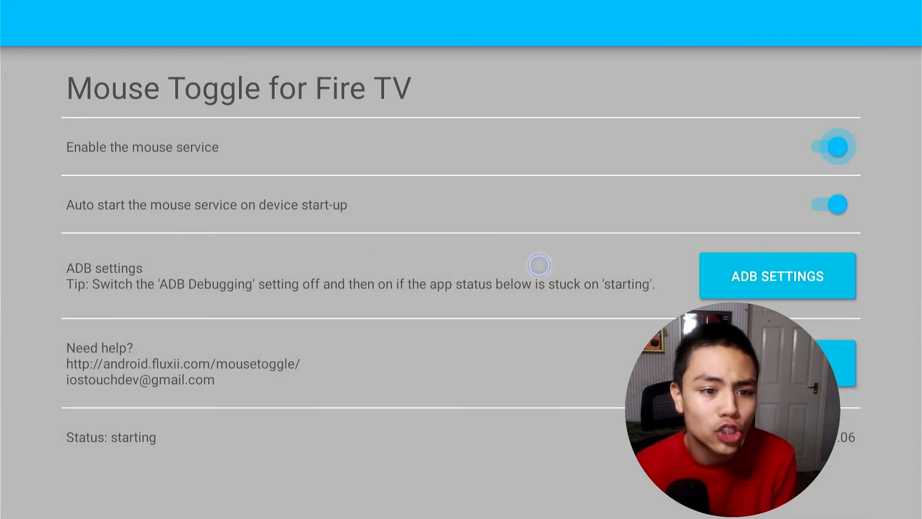
pyautogui.moveTo(181, 213)
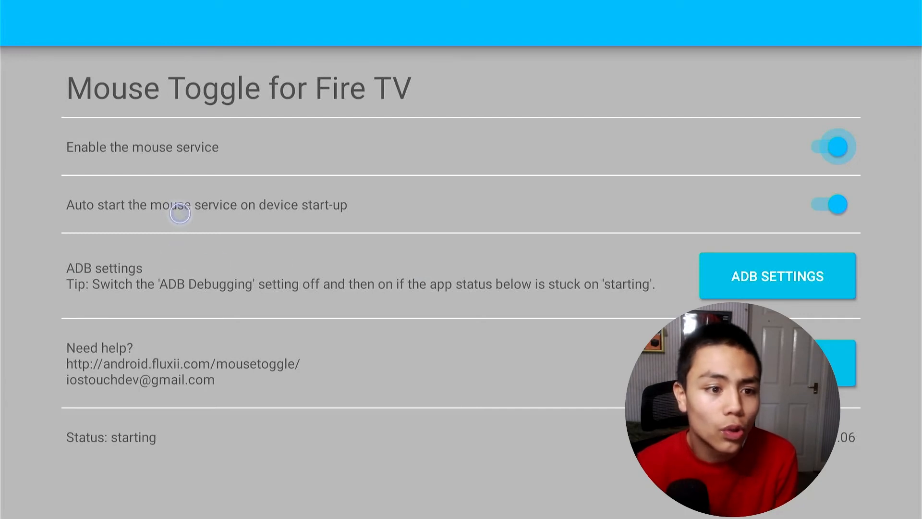
pyautogui.moveTo(617, 213)
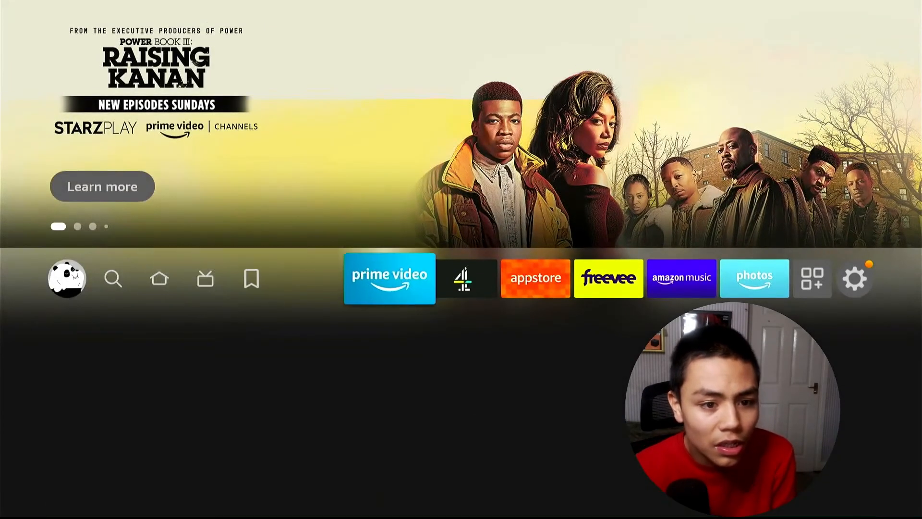
# Enter My Fire TV and scroll down to the Restart and Reset to Factory Defaults options
pyautogui.click(854, 279)
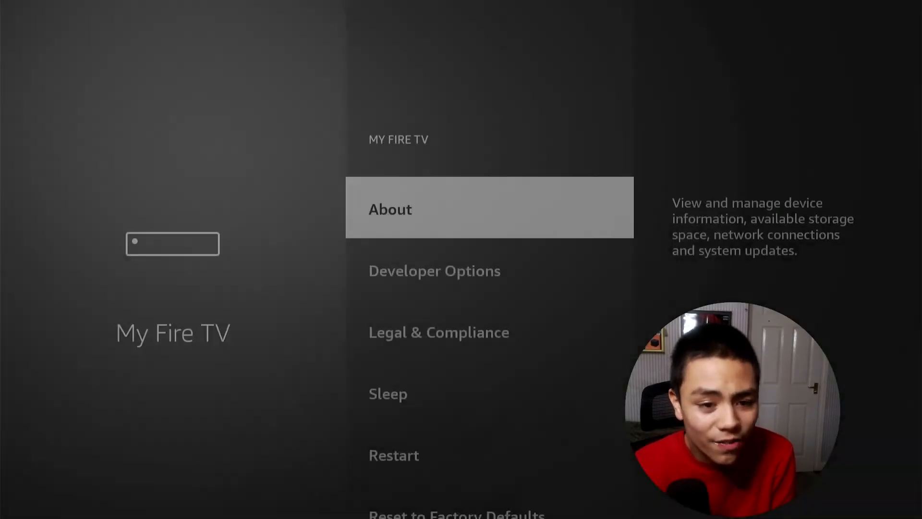
pyautogui.scroll(-3)
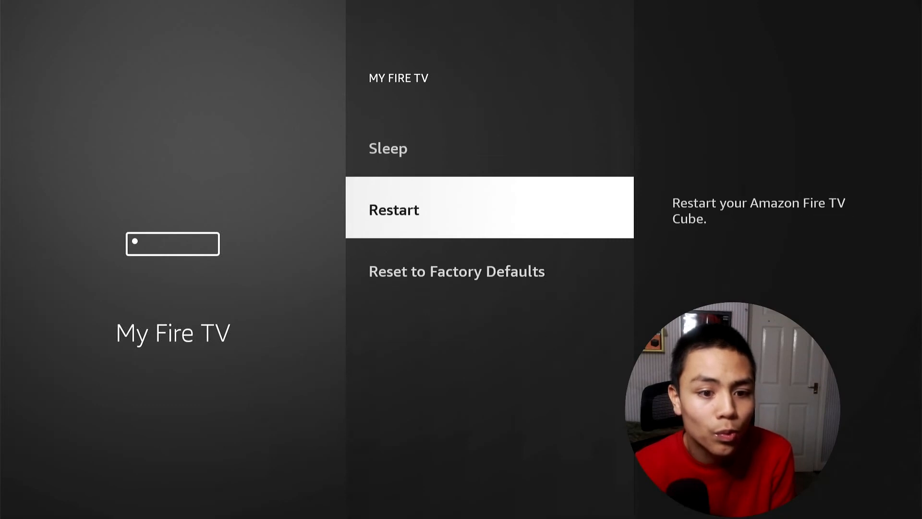